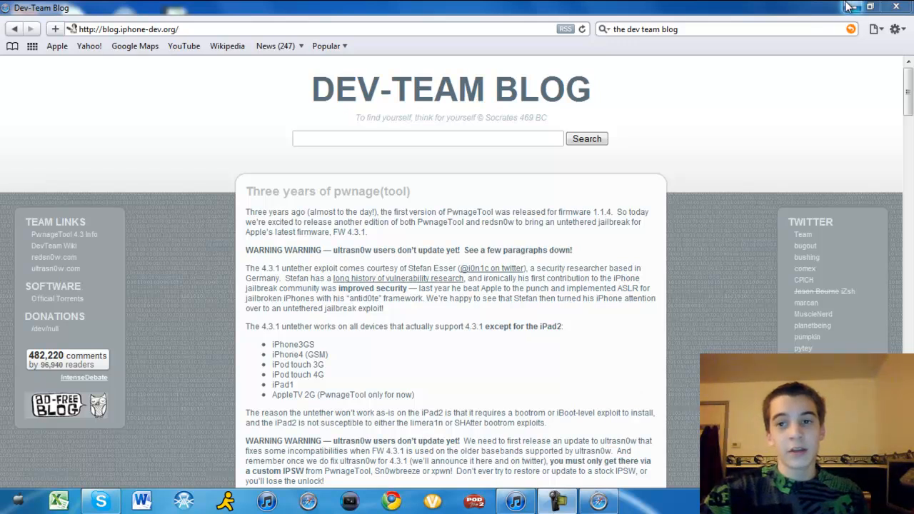
mouse_move(852, 7)
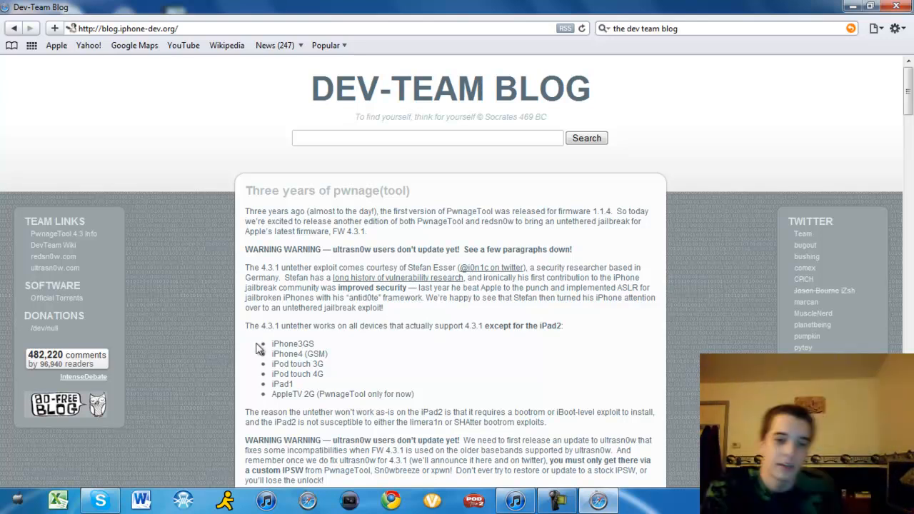
- Read the Dev-Team blog's PwnageTool post listing devices supported by the 4.3.1 untethered jailbreak
left_click_drag(275, 343, 286, 354)
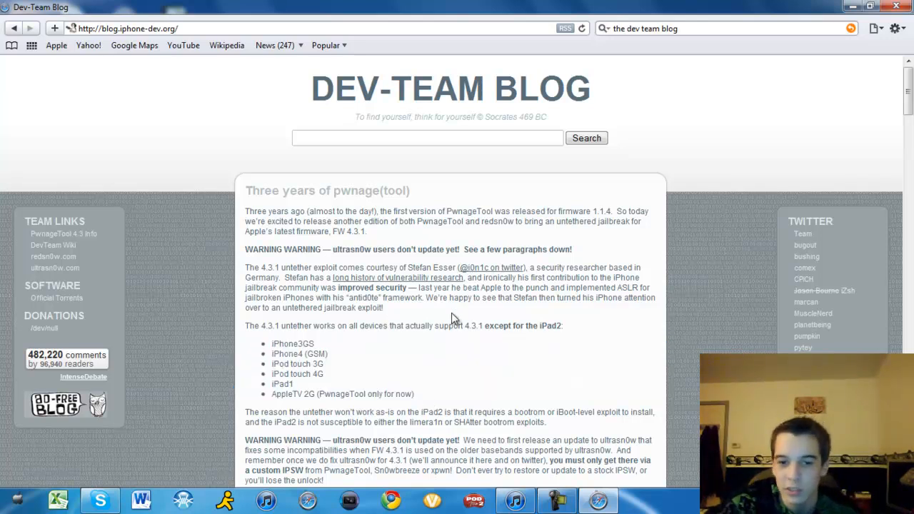
mouse_move(704, 159)
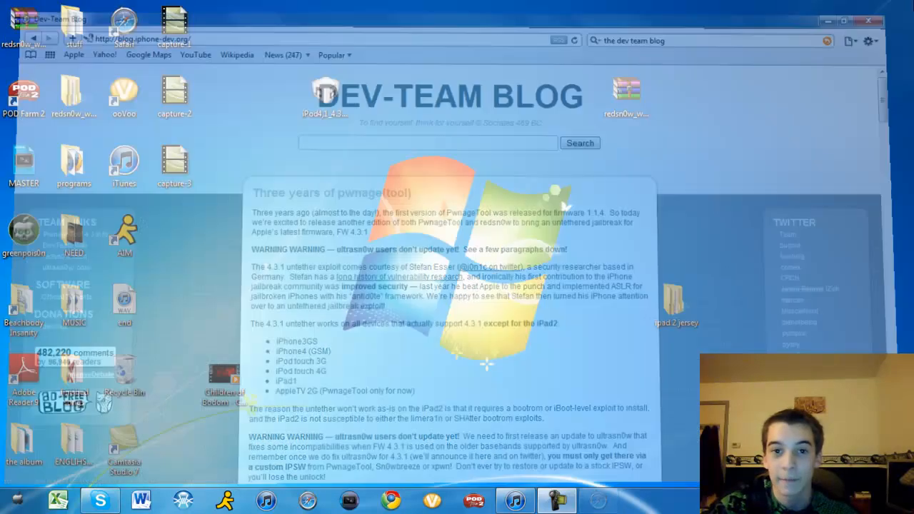
- Minimize Safari, open the redsn0w_win_0.9.6rc9 zip in WinRAR, and select redsn0w.exe
left_click(843, 20)
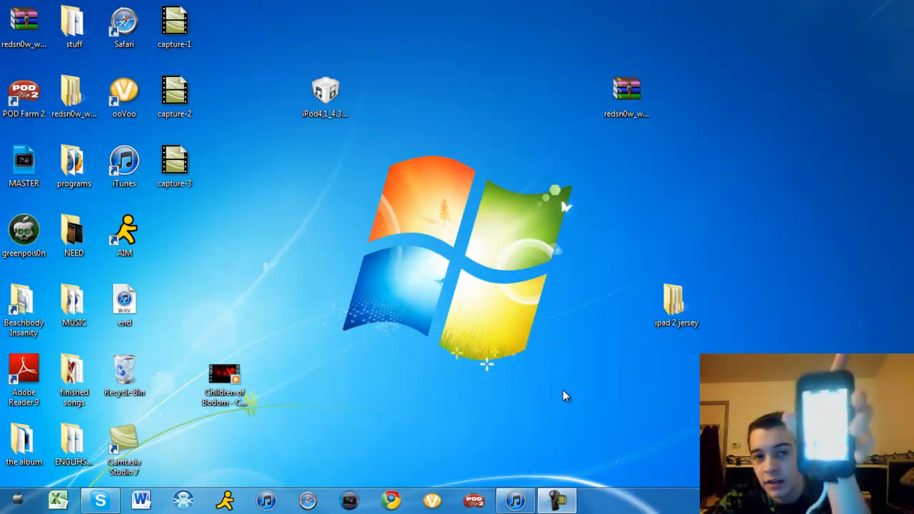
left_click(556, 500)
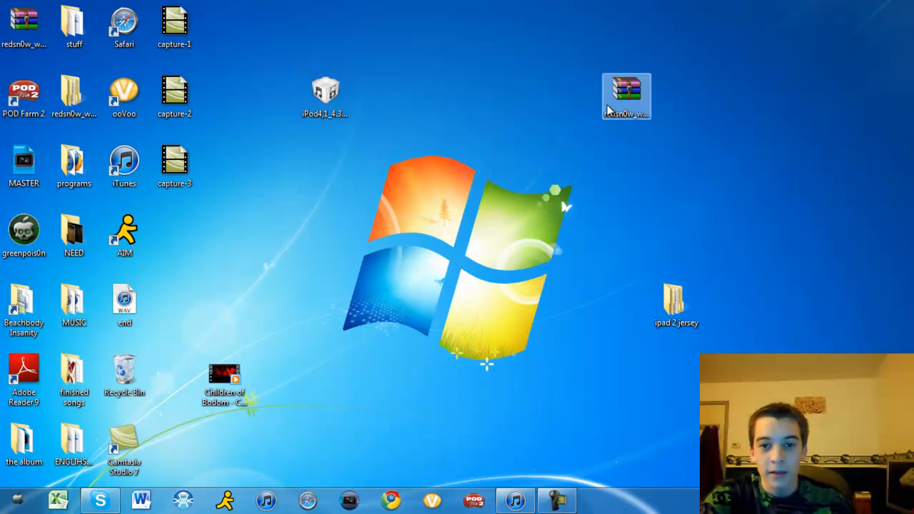
double_click(627, 96)
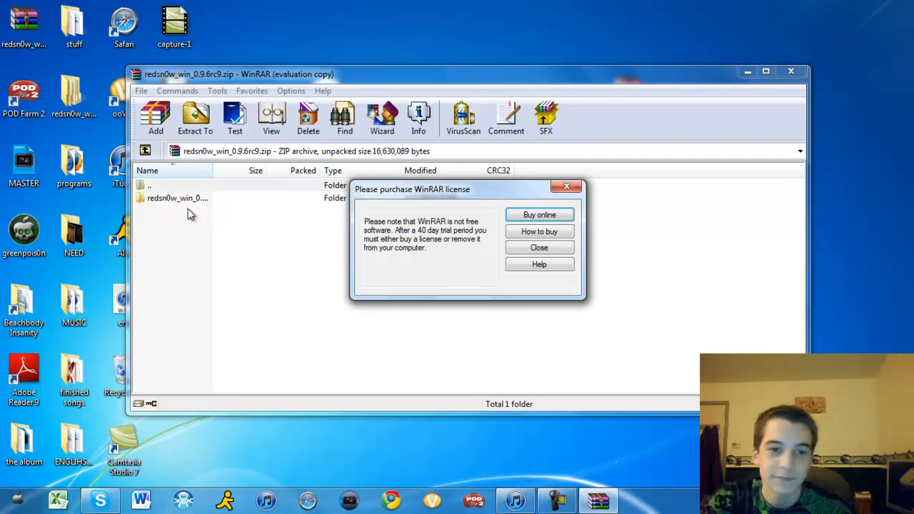
left_click(539, 247)
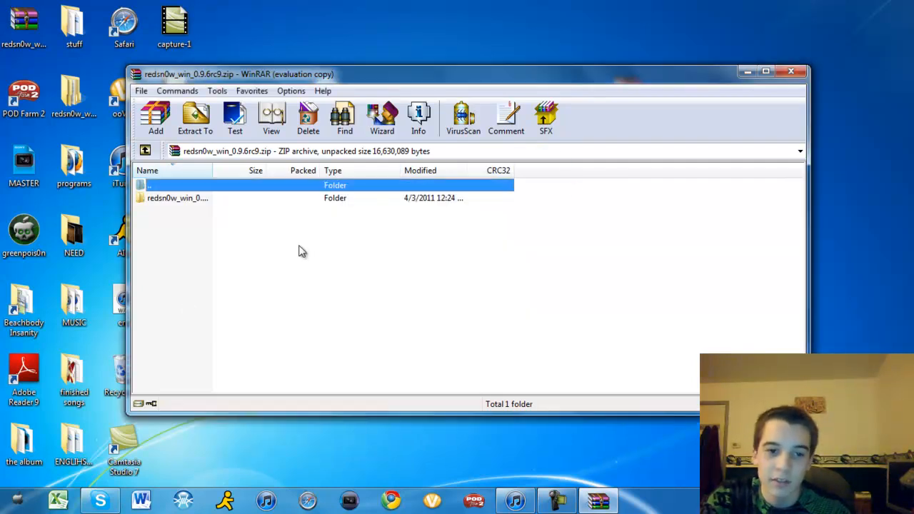
double_click(178, 197)
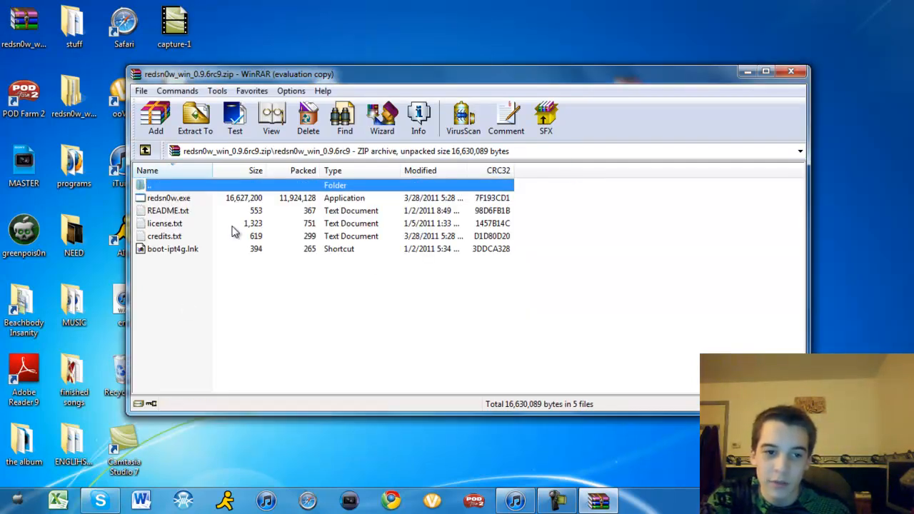
left_click(169, 197)
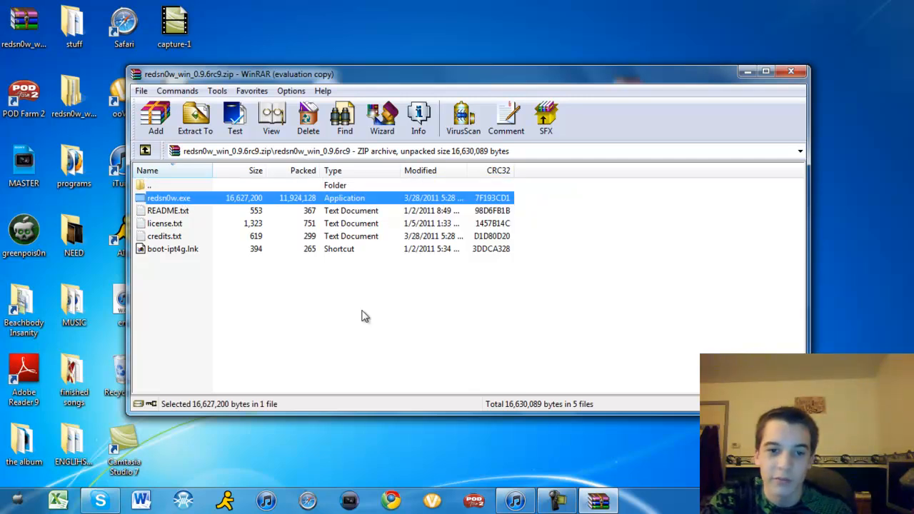
- Launch redsn0w and load iPod4,1_4.3.1_8G4_Restore.ipsw as the firmware
double_click(169, 198)
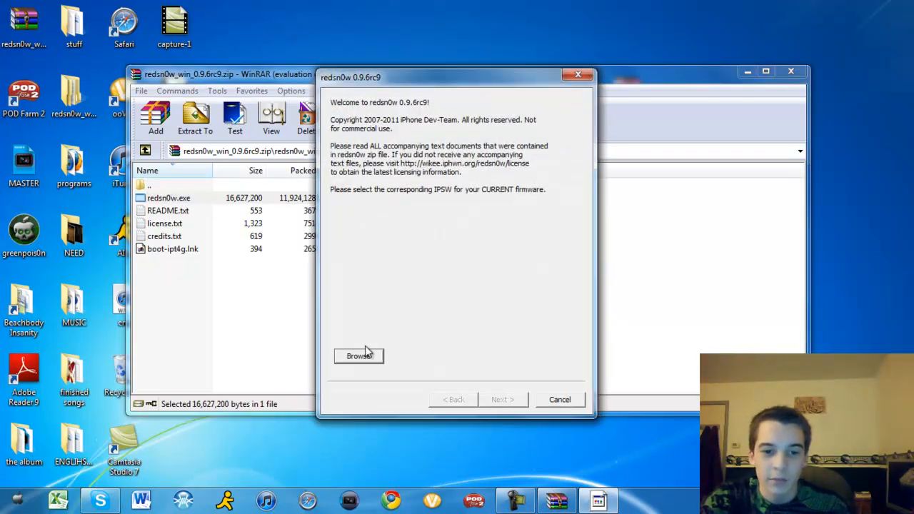
left_click(359, 355)
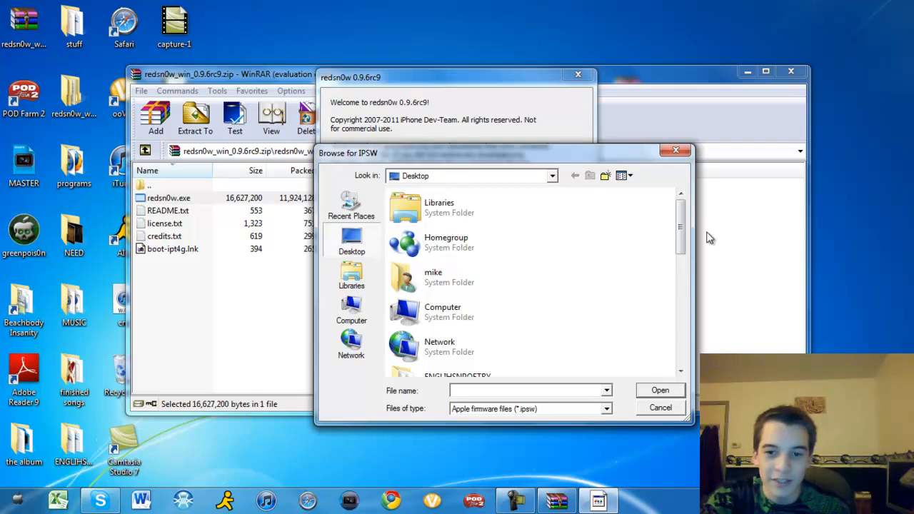
scroll("down", 3)
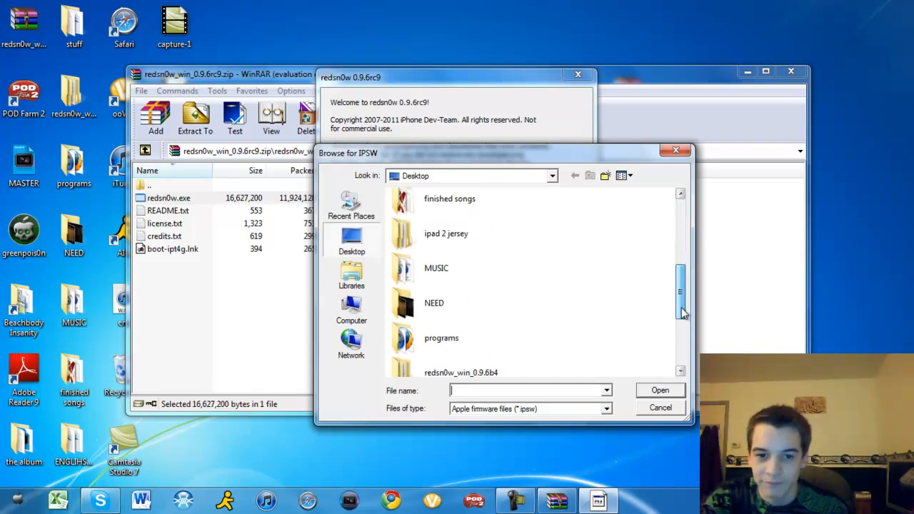
left_click(470, 359)
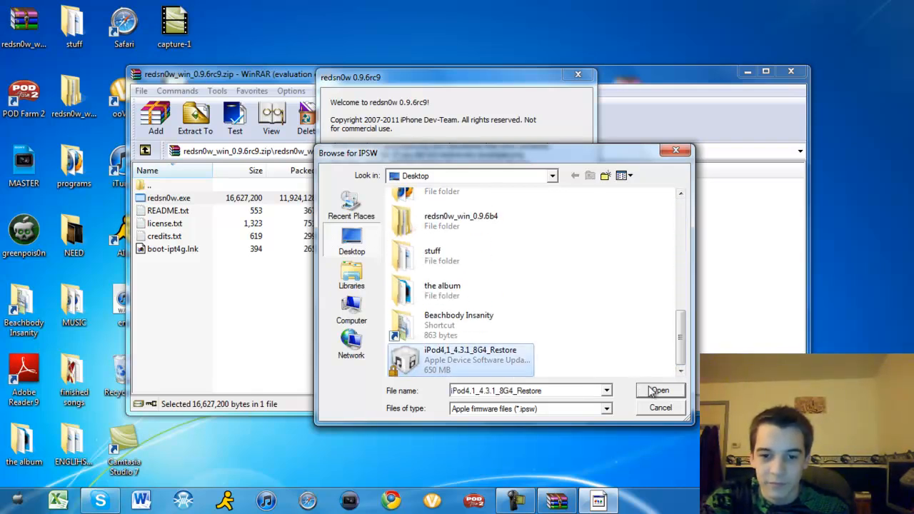
left_click(658, 391)
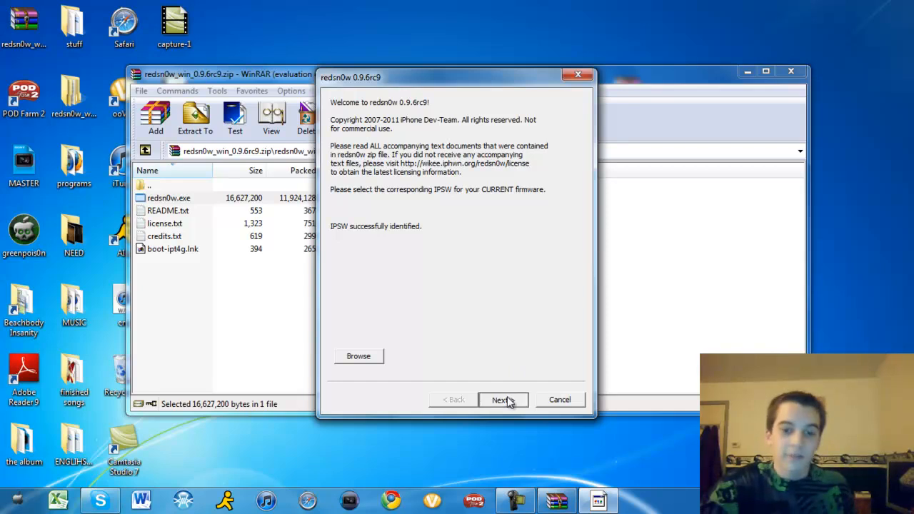
- Advance to the jailbreak options, keeping Install Cydia and Enable battery percentage checked
left_click(500, 399)
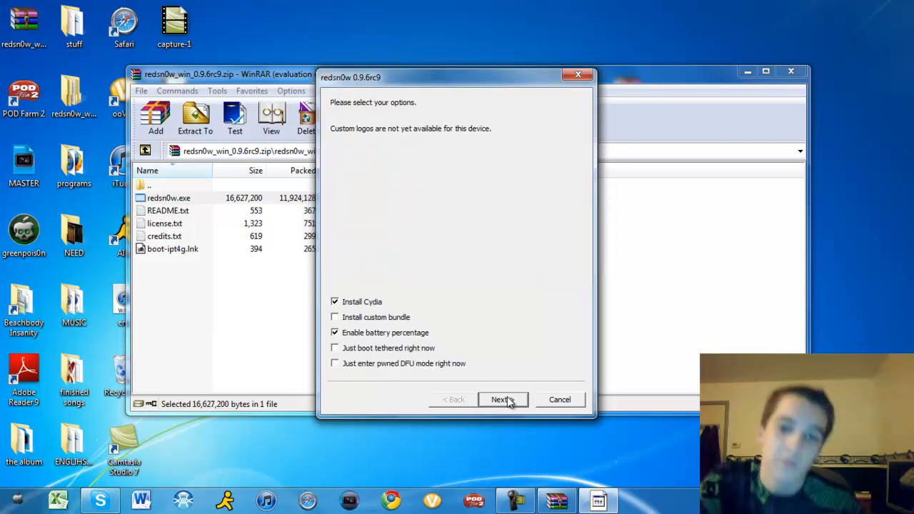
mouse_move(391, 307)
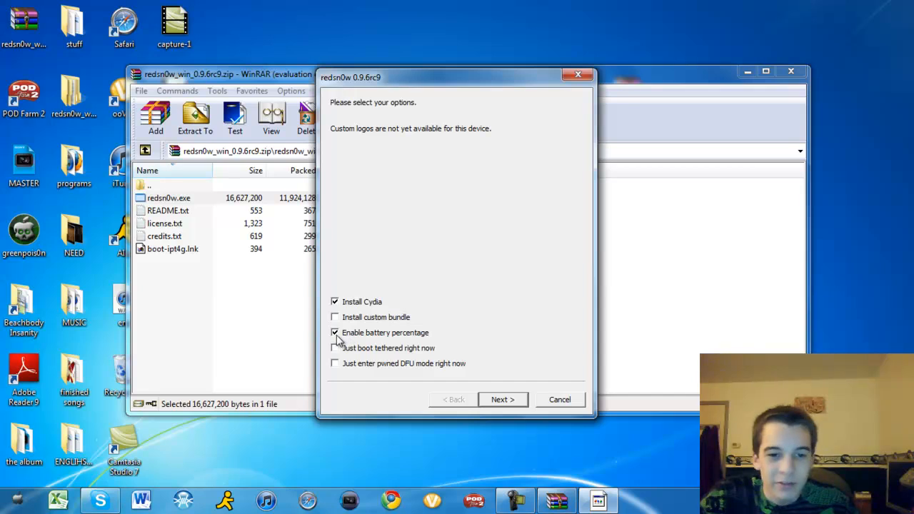
mouse_move(361, 308)
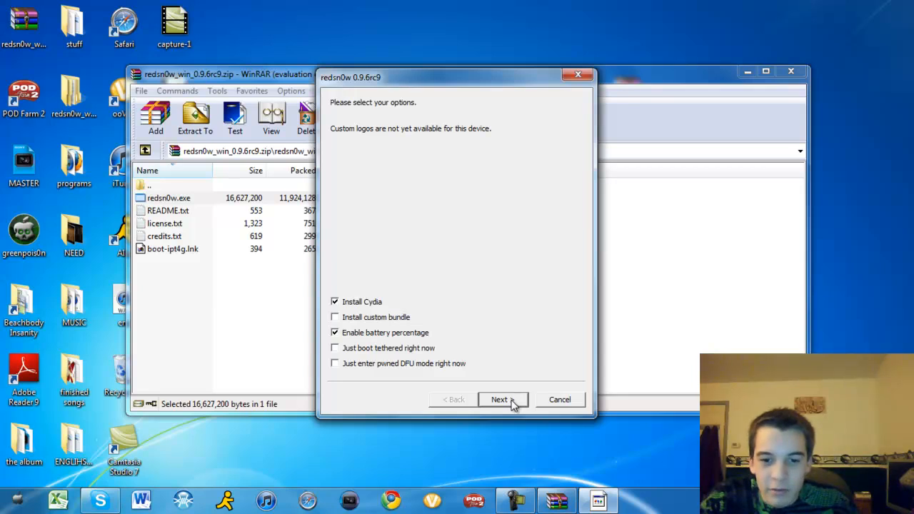
- Accept the options and reach the power-off-and-plug-in device instructions
left_click(502, 399)
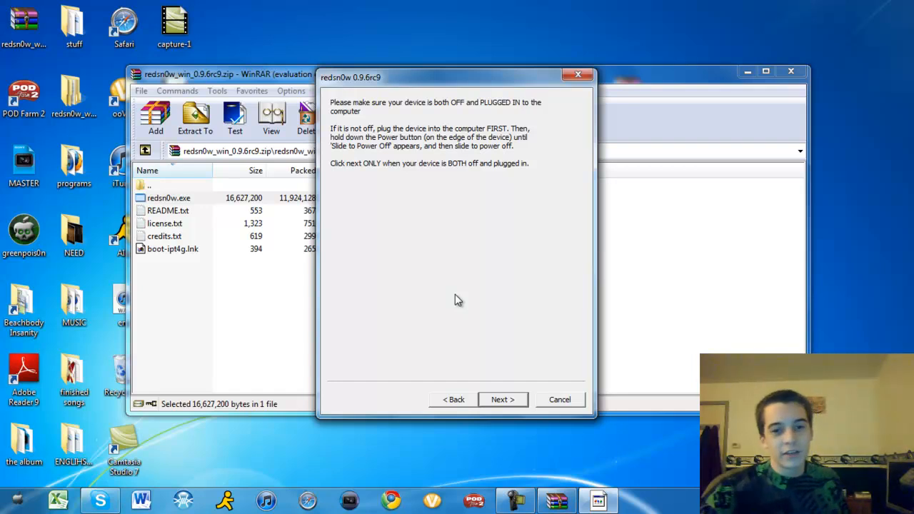
mouse_move(485, 365)
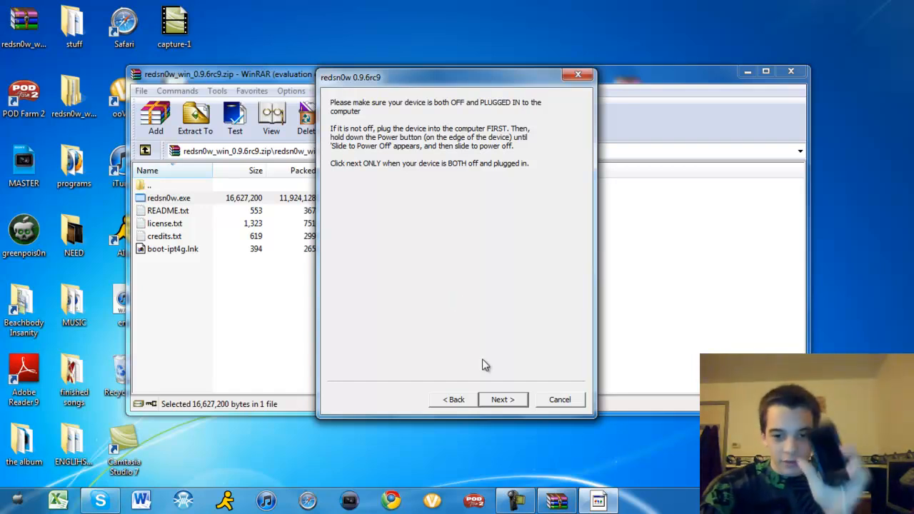
- Start jailbreaking the connected, powered-off iPod and follow the DFU steps until Done!
left_click(502, 399)
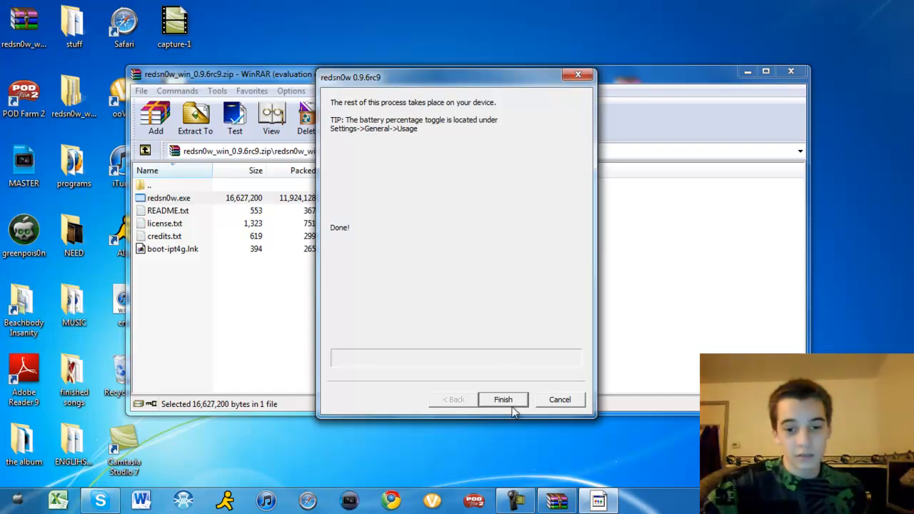
- Finish and close the completed redsn0w jailbreak wizard
left_click(503, 399)
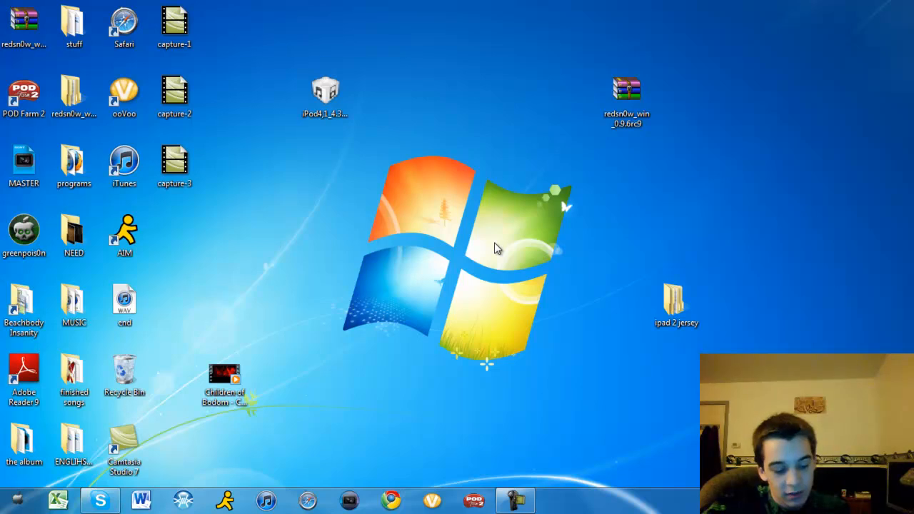
mouse_move(492, 423)
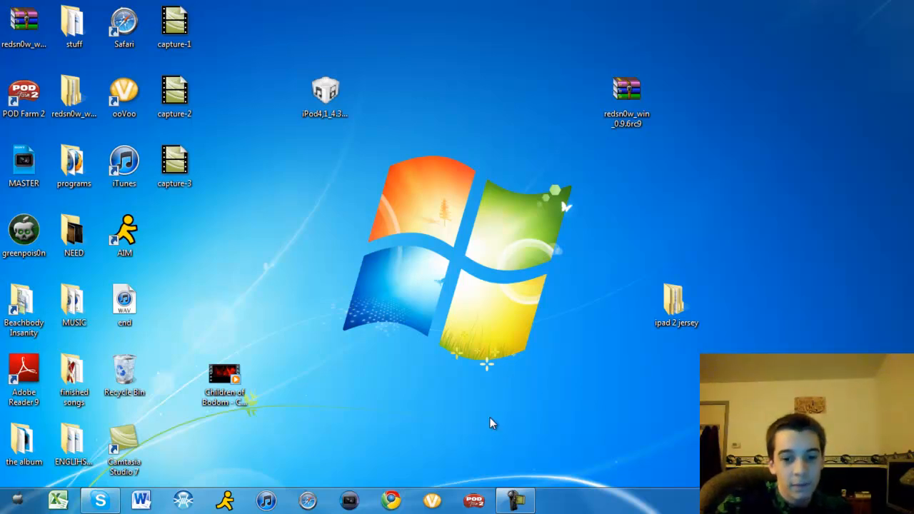